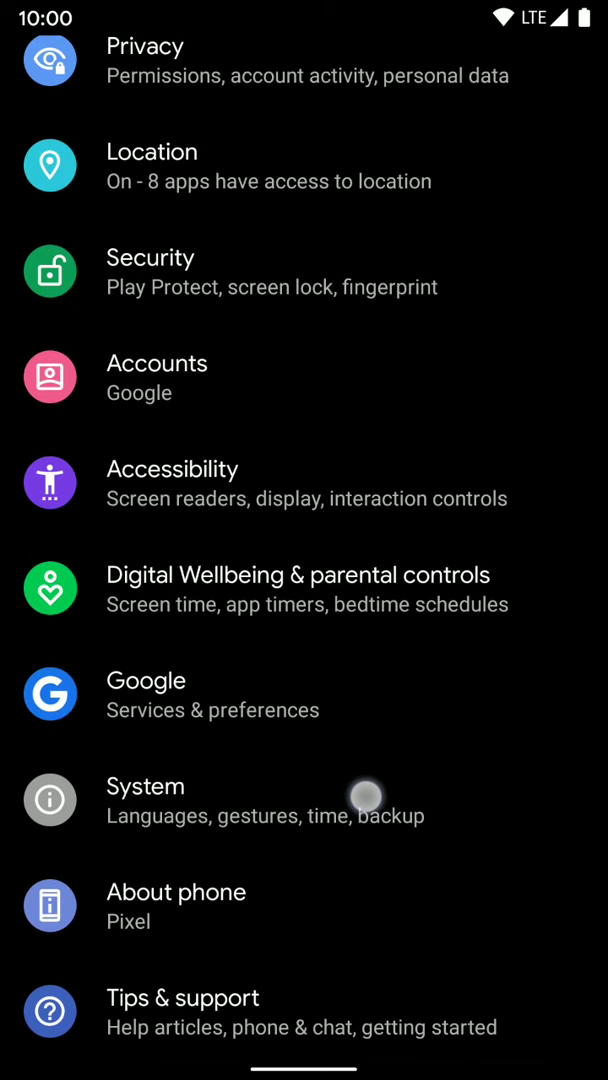
Step: Go to System and enter the Developer options page
click(145, 800)
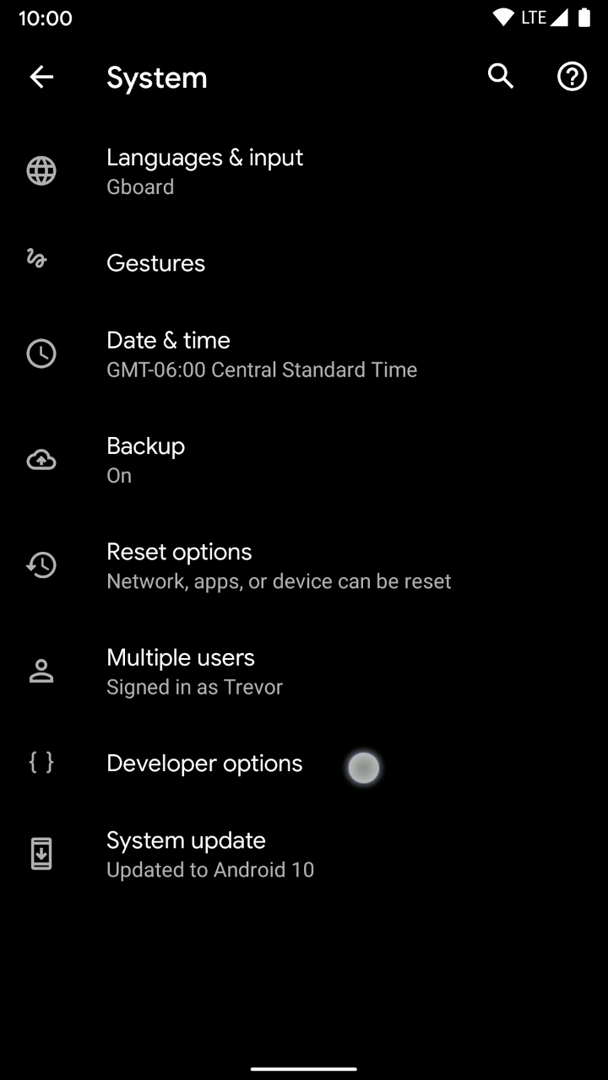
click(204, 763)
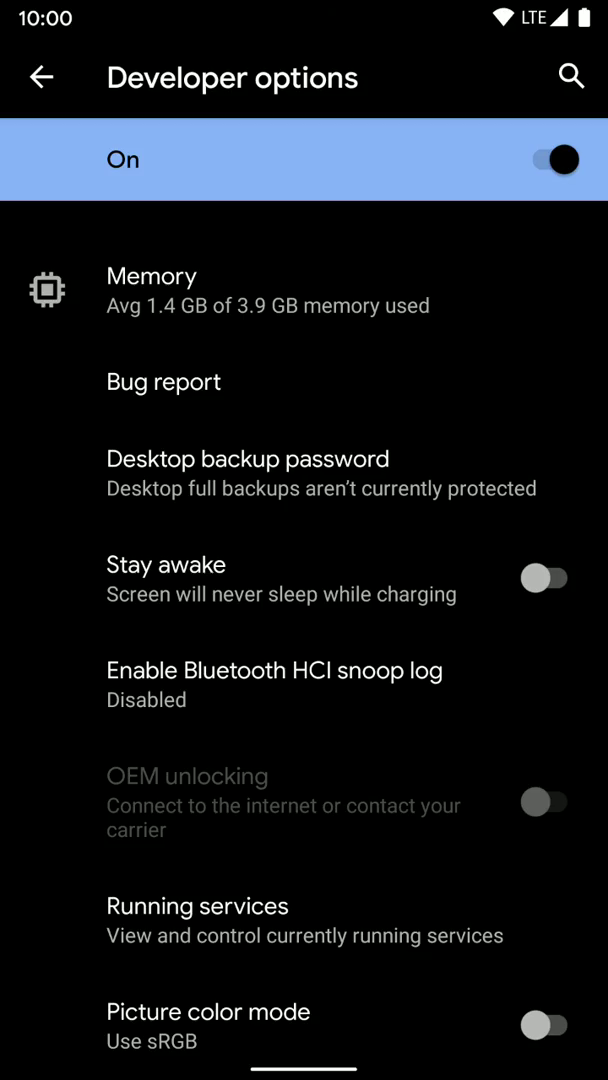
Step: Set the Theming accent color from Device default to Green
scroll(down, 3)
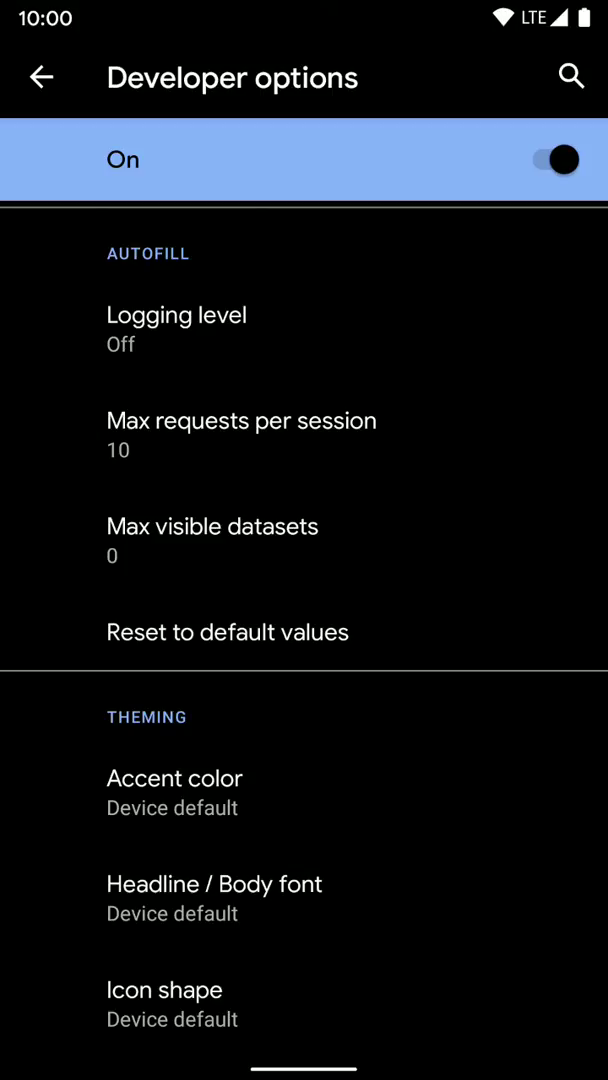
click(174, 778)
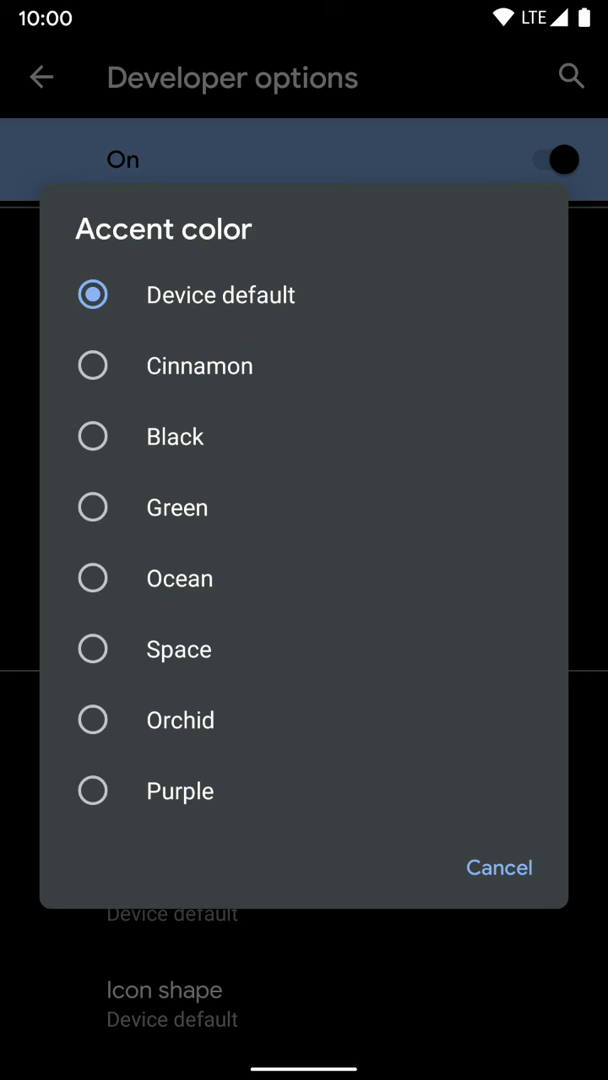
click(177, 507)
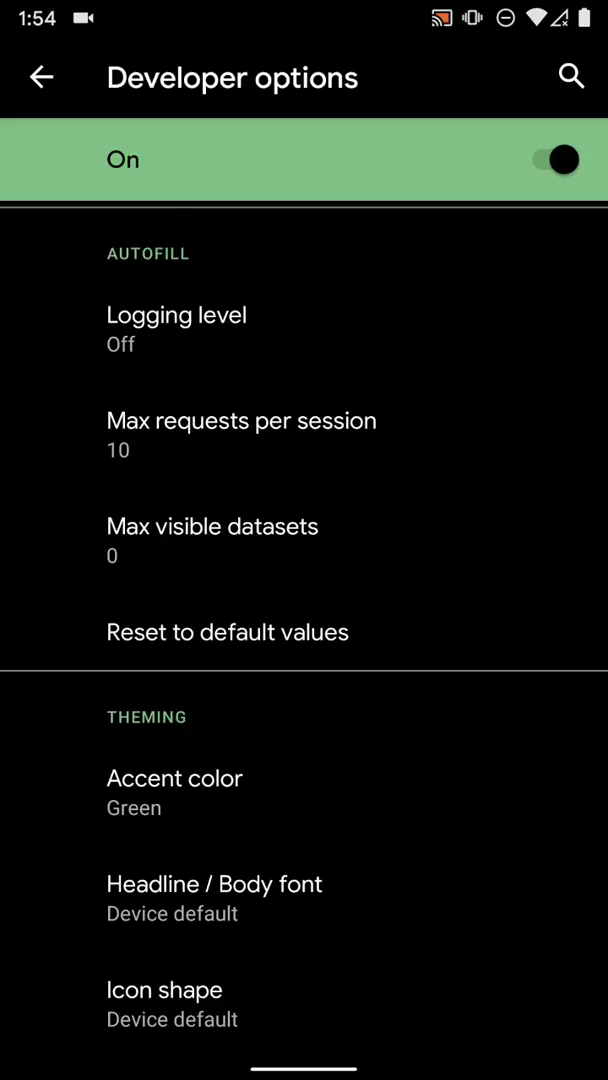
Step: Open the Icon shape selection dialog under Theming
click(164, 990)
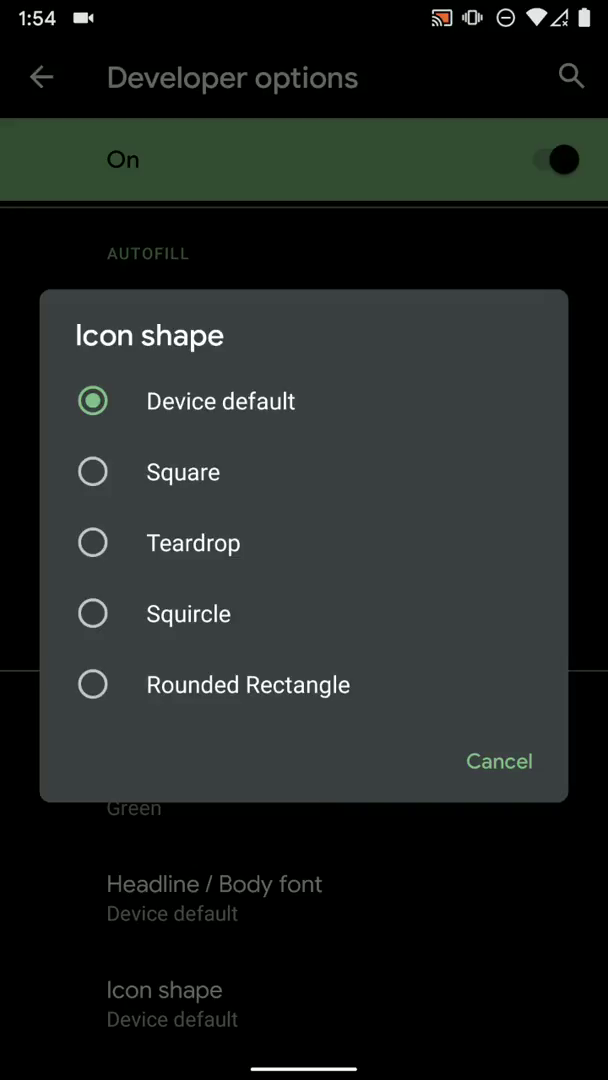